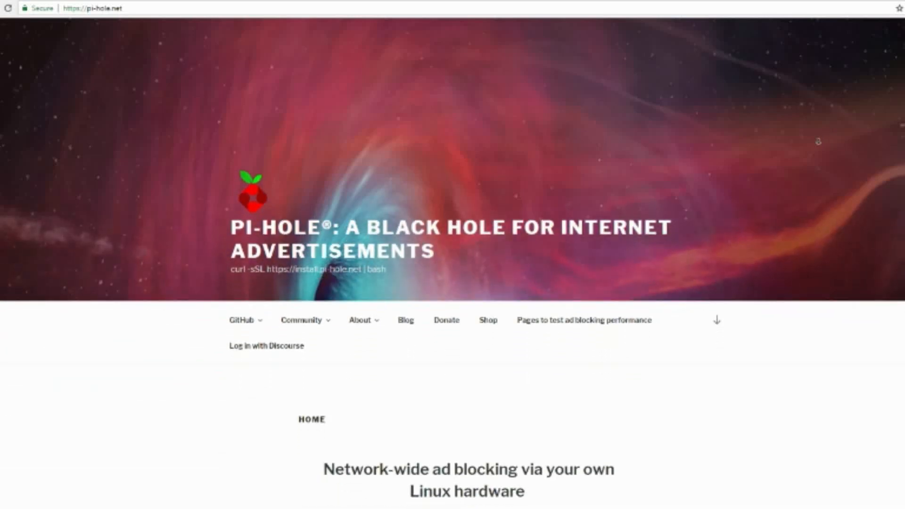
# Step: Scroll pi-hole.net down to the installation steps, then enter 192.168.1.7/admin/index.php
pyautogui.scroll(-3)
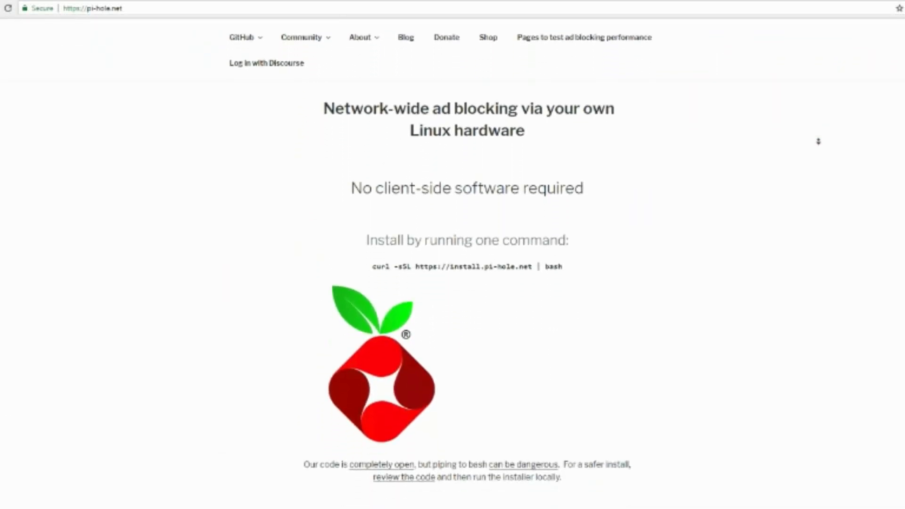
pyautogui.scroll(-3)
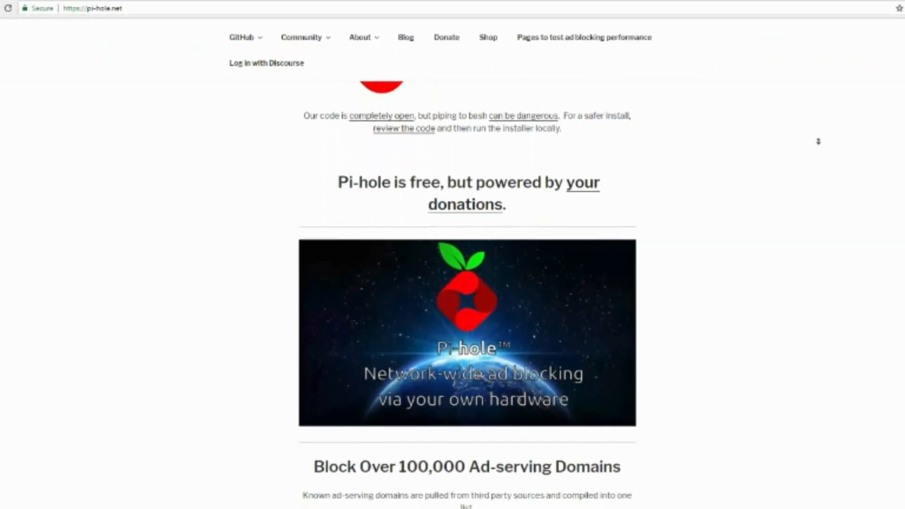
pyautogui.scroll(-3)
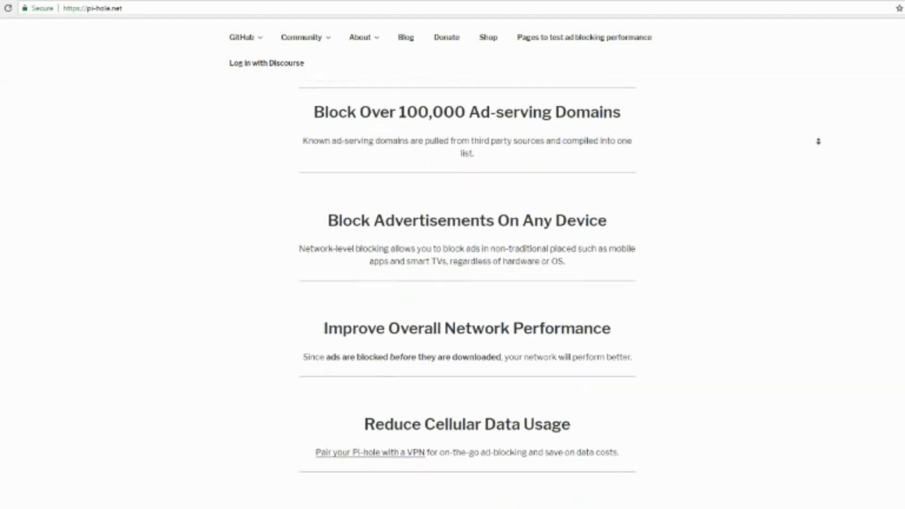
pyautogui.scroll(-3)
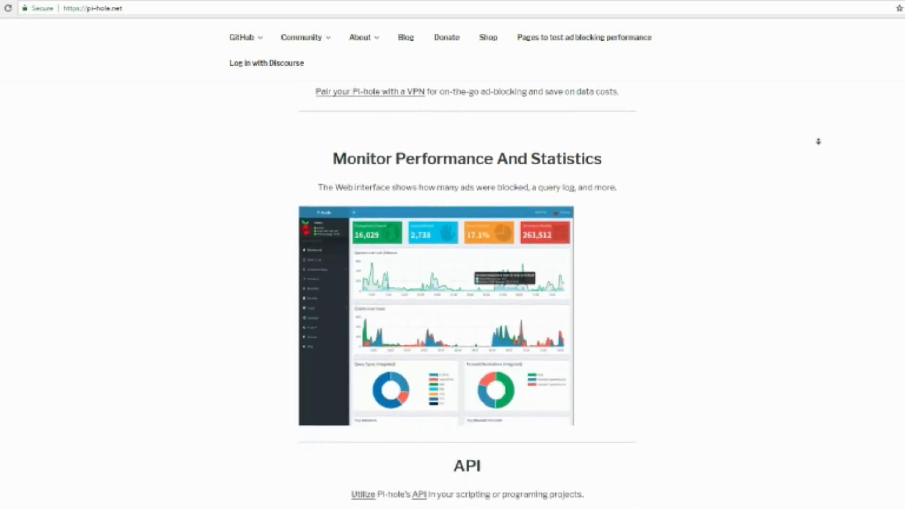
pyautogui.scroll(-3)
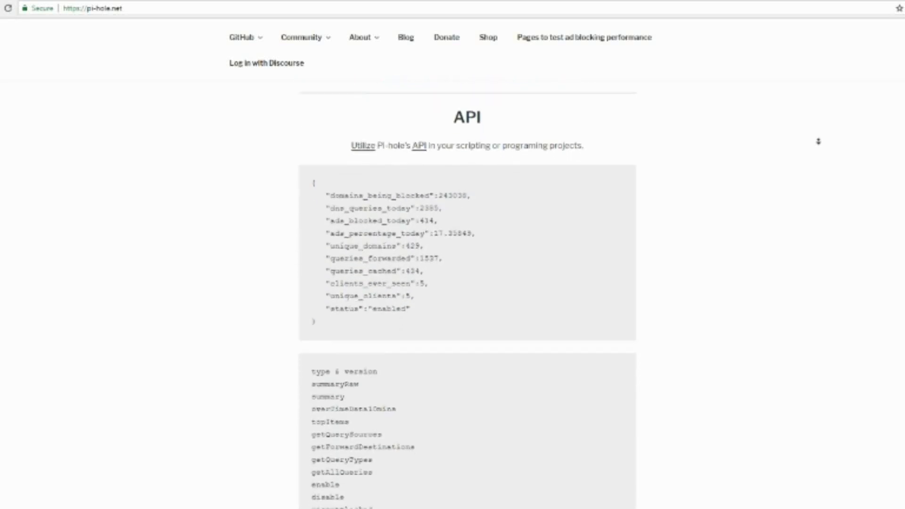
pyautogui.scroll(-3)
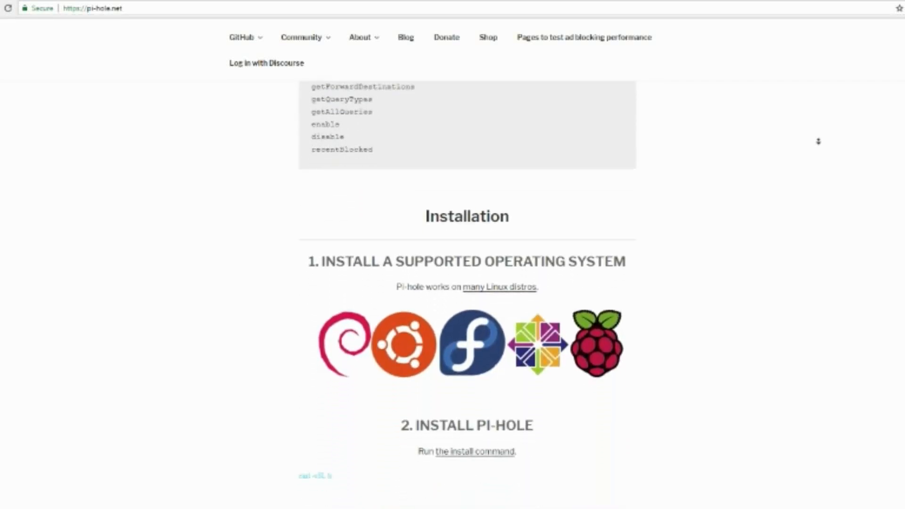
pyautogui.scroll(-3)
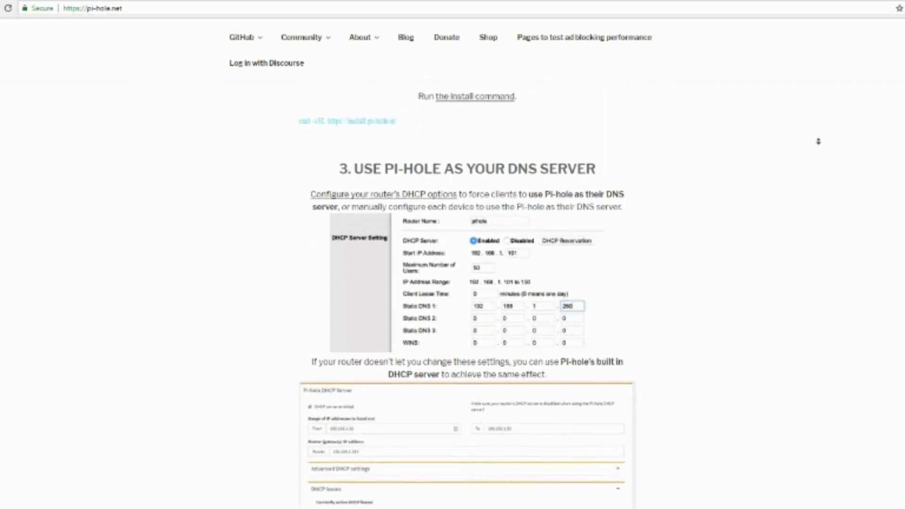
pyautogui.scroll(-3)
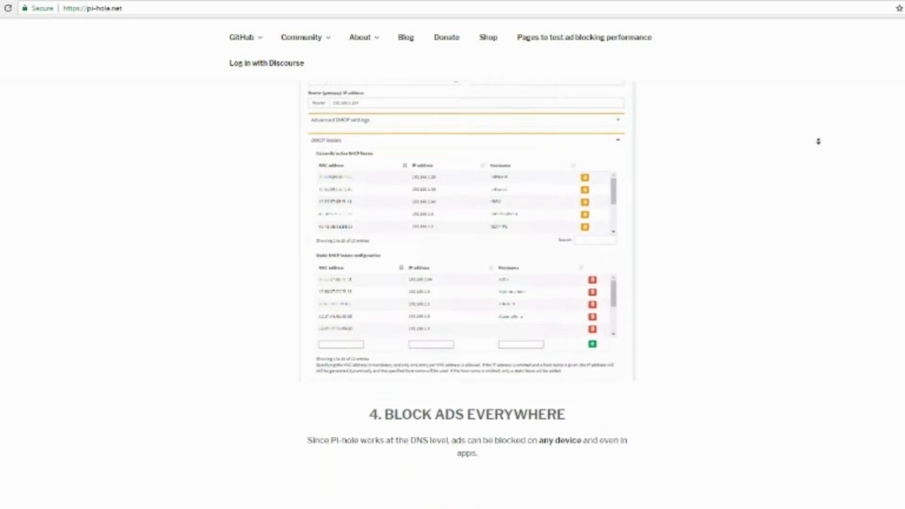
pyautogui.write('192.168.1.7/admin/index.php')
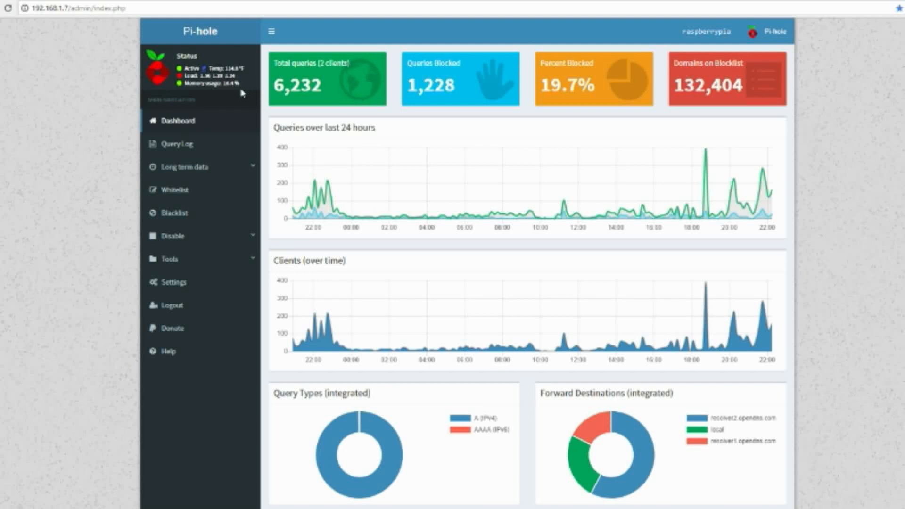
pyautogui.moveTo(744, 36)
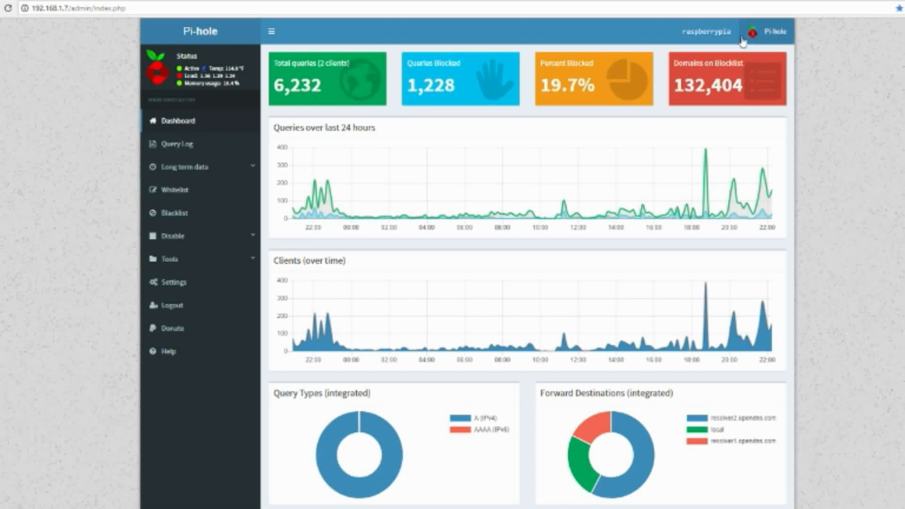
pyautogui.moveTo(417, 198)
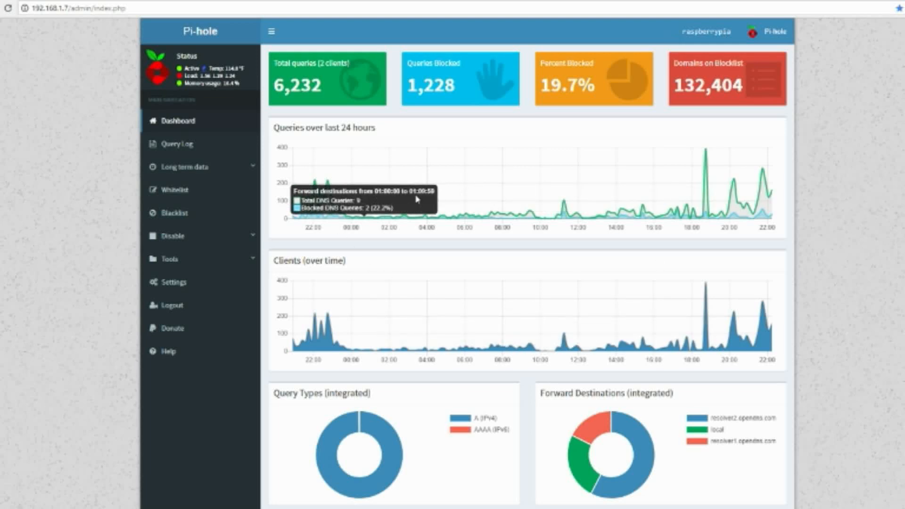
pyautogui.scroll(-3)
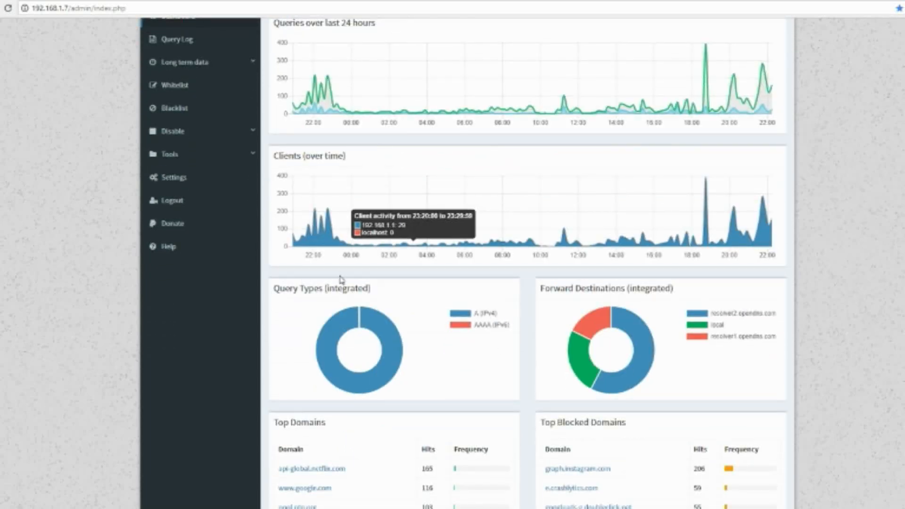
pyautogui.scroll(-3)
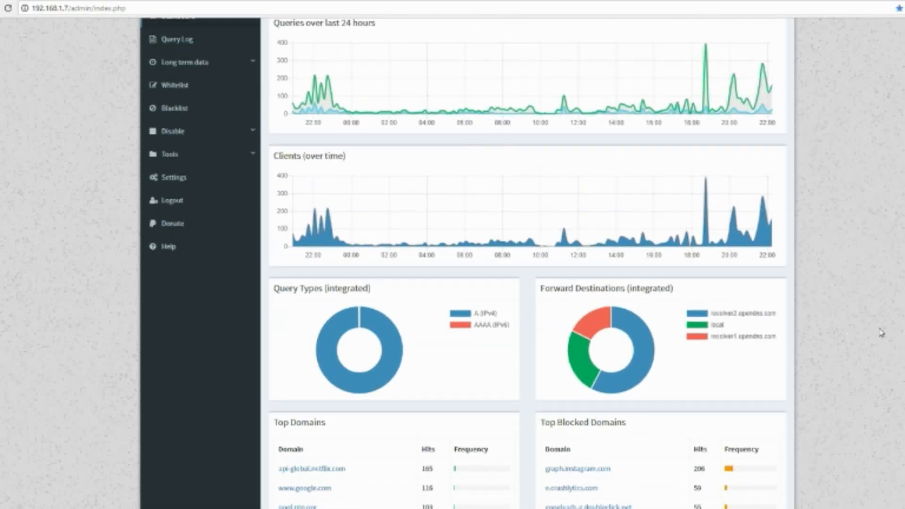
pyautogui.scroll(-3)
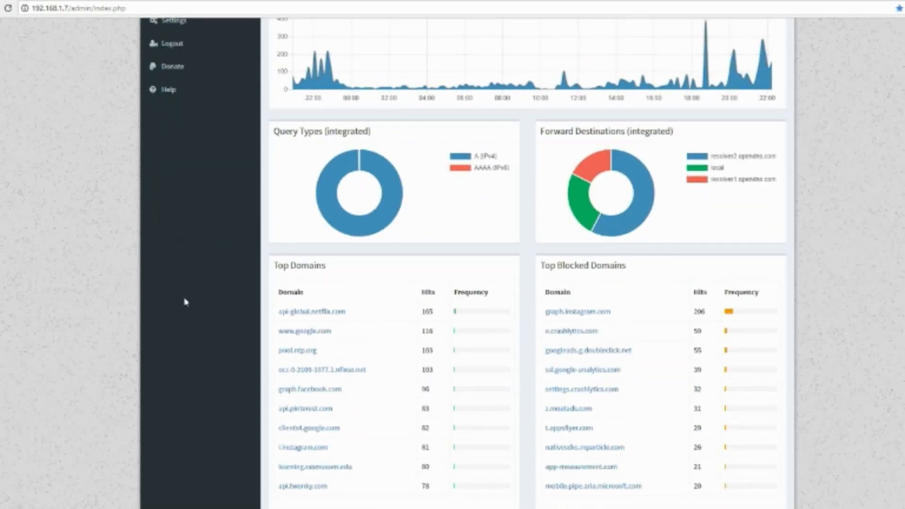
pyautogui.moveTo(187, 307)
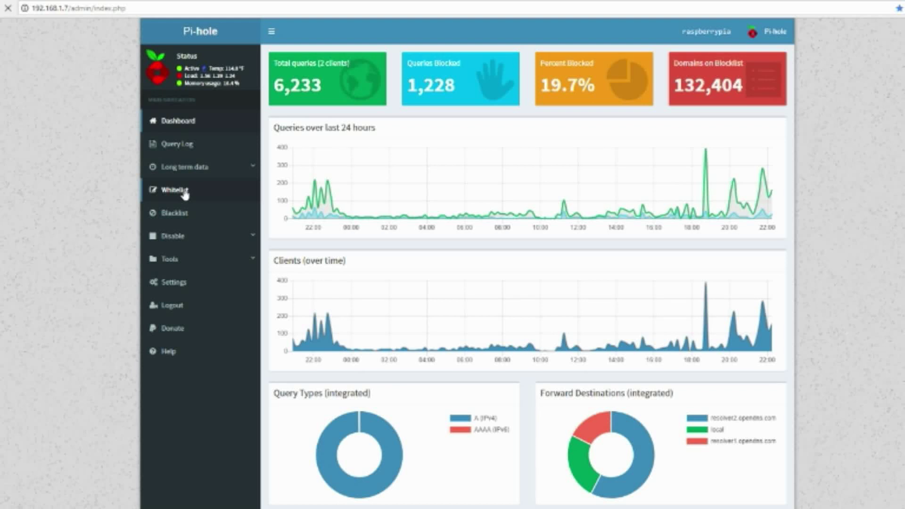
# Step: Visit the Whitelist, Blacklist and long-term query graphs pages, then return to the dashboard
pyautogui.click(174, 190)
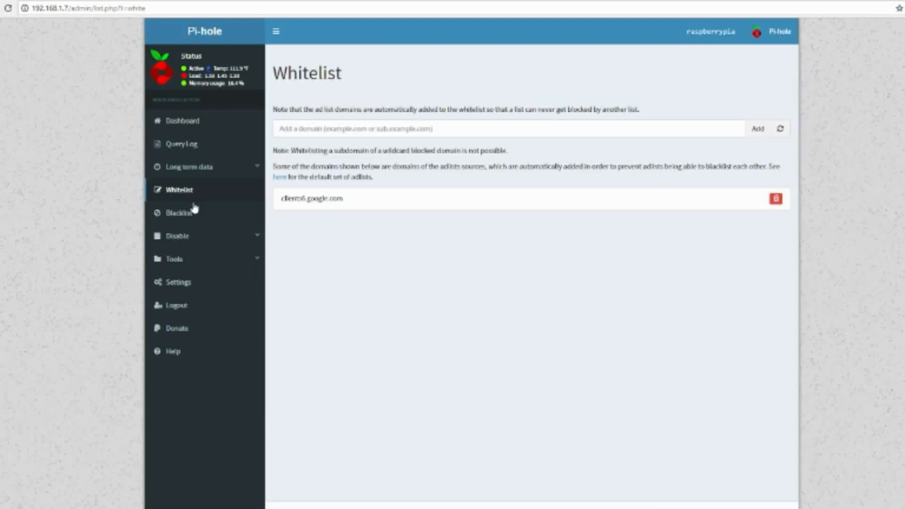
pyautogui.click(177, 214)
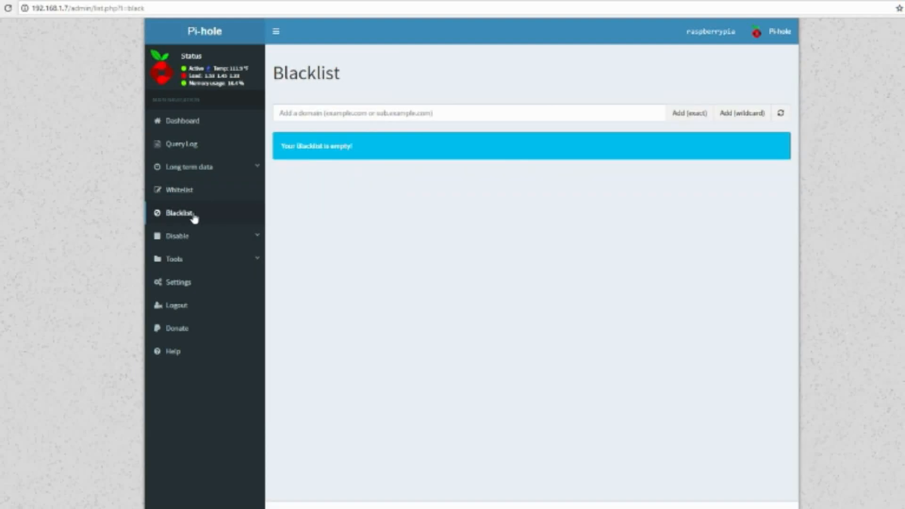
pyautogui.moveTo(175, 328)
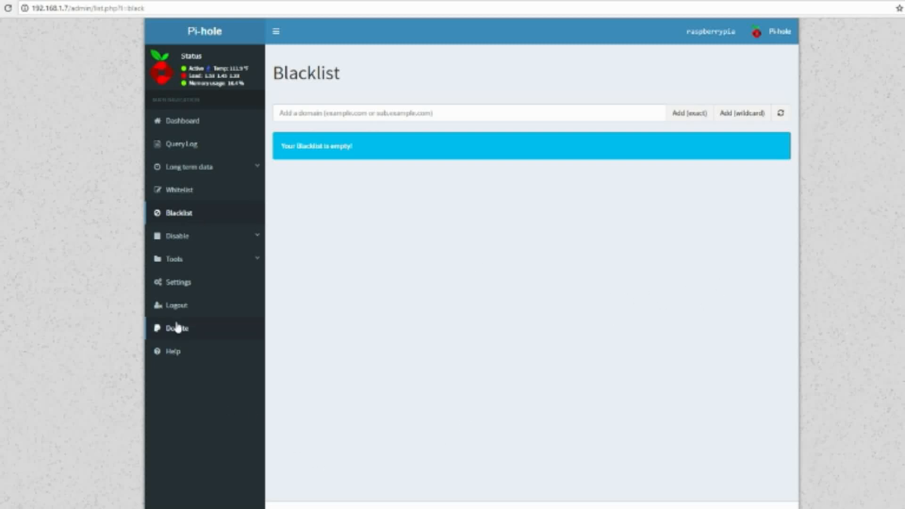
pyautogui.moveTo(283, 373)
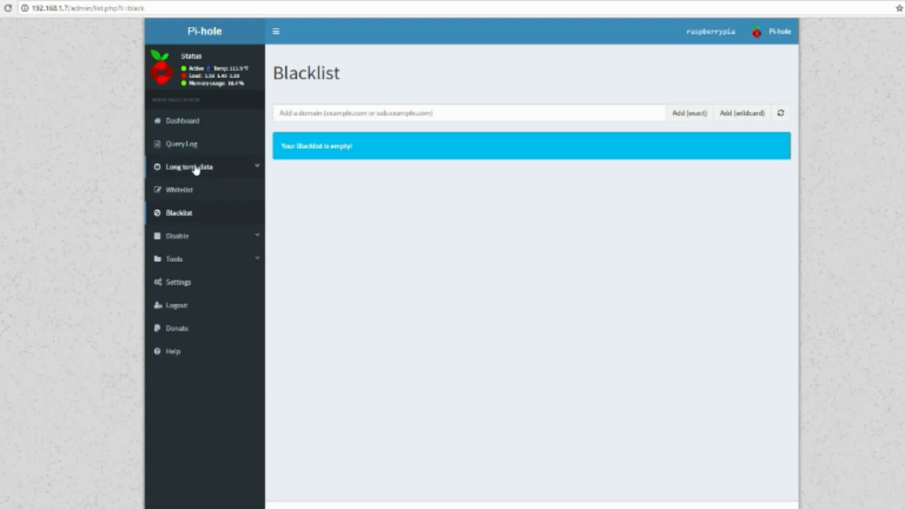
pyautogui.click(191, 167)
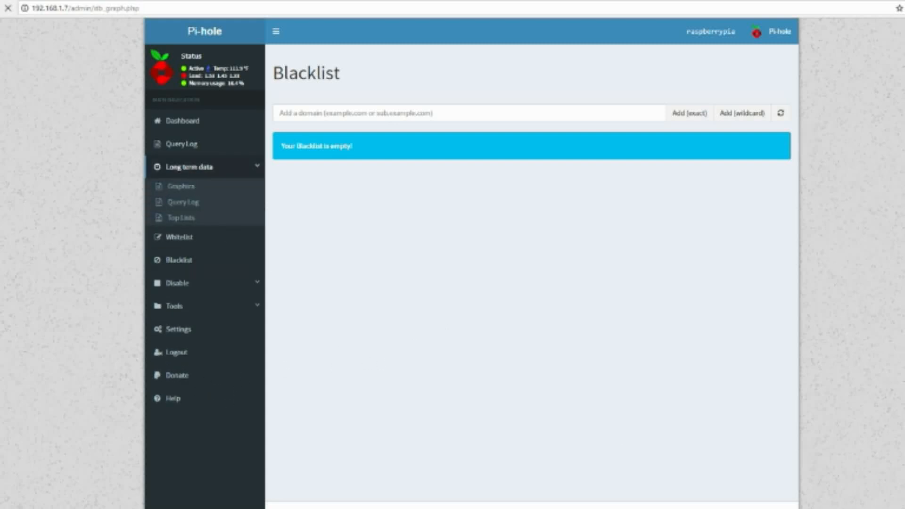
pyautogui.click(181, 186)
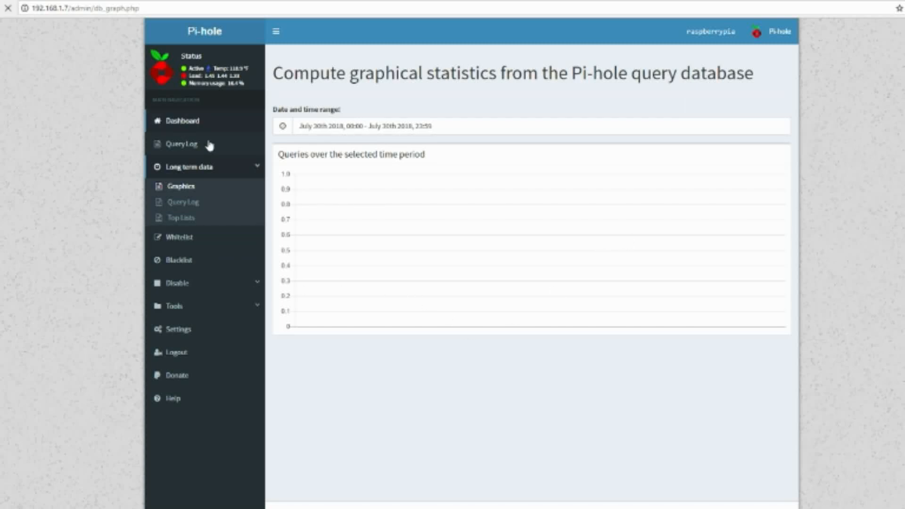
pyautogui.click(177, 121)
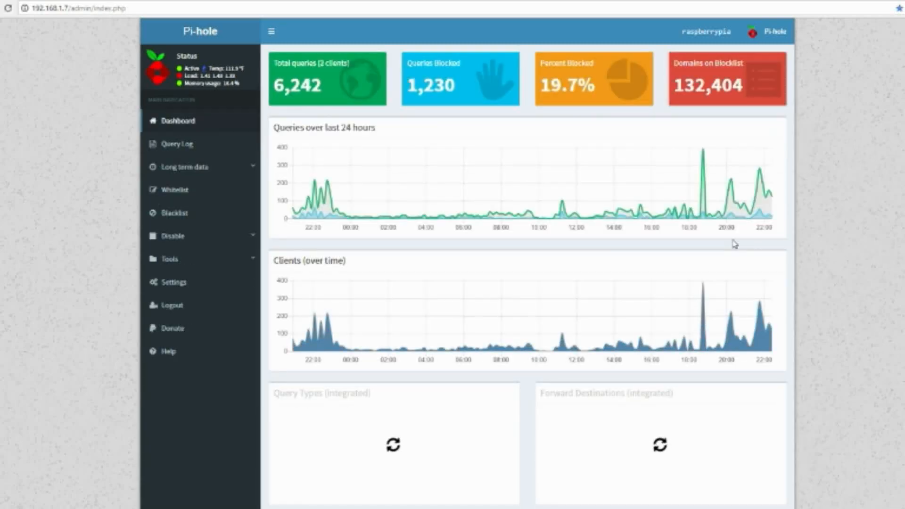
pyautogui.scroll(-3)
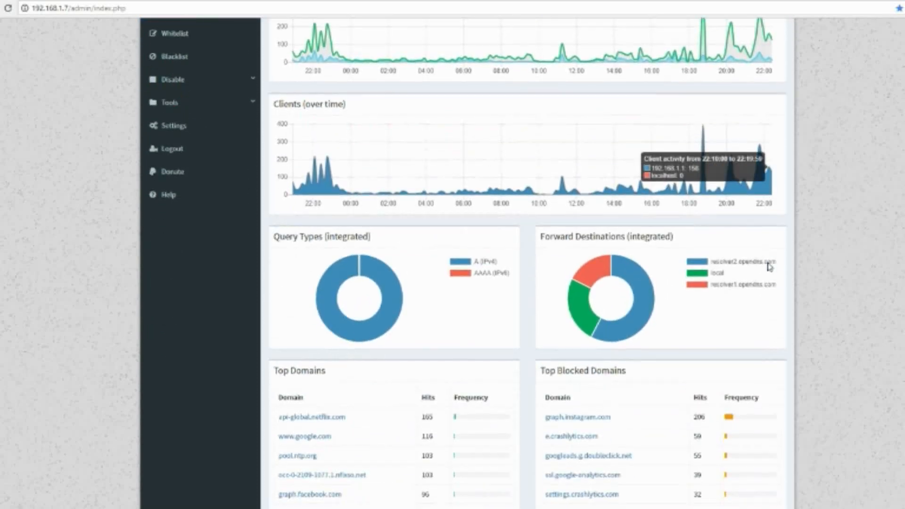
pyautogui.scroll(-3)
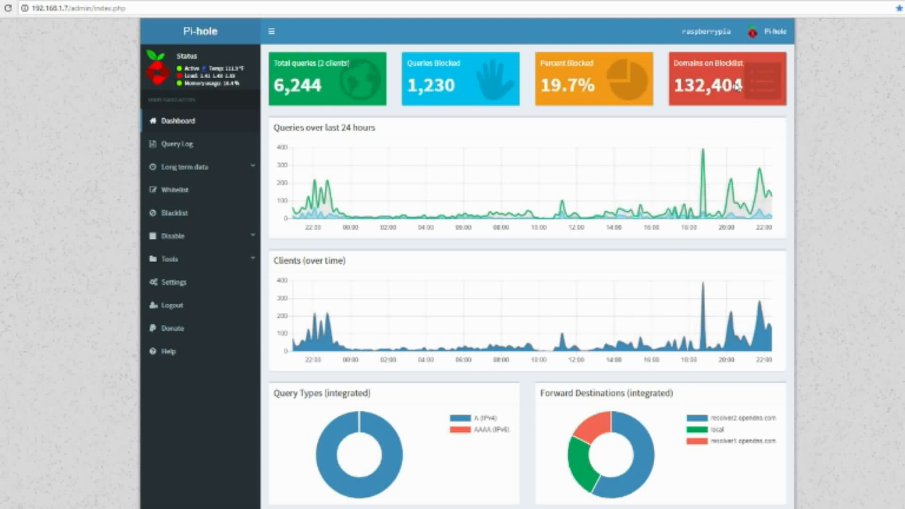
pyautogui.moveTo(631, 89)
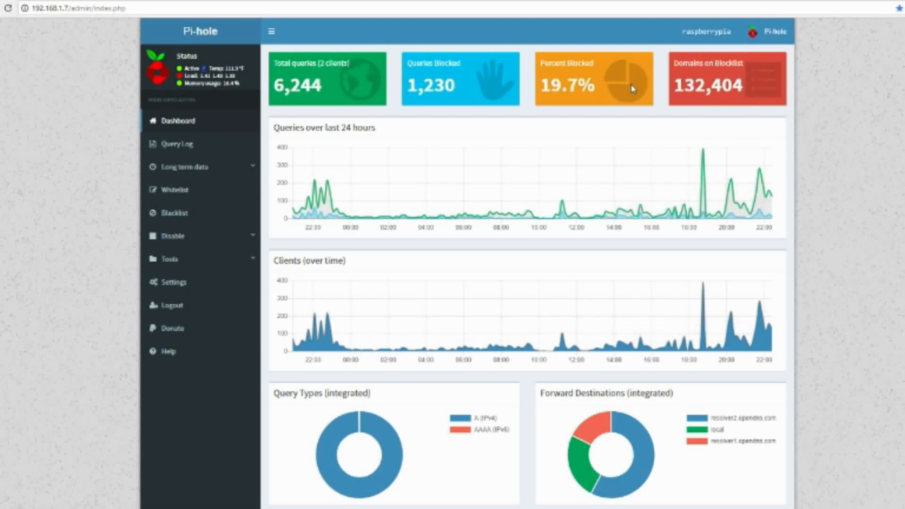
pyautogui.moveTo(394, 187)
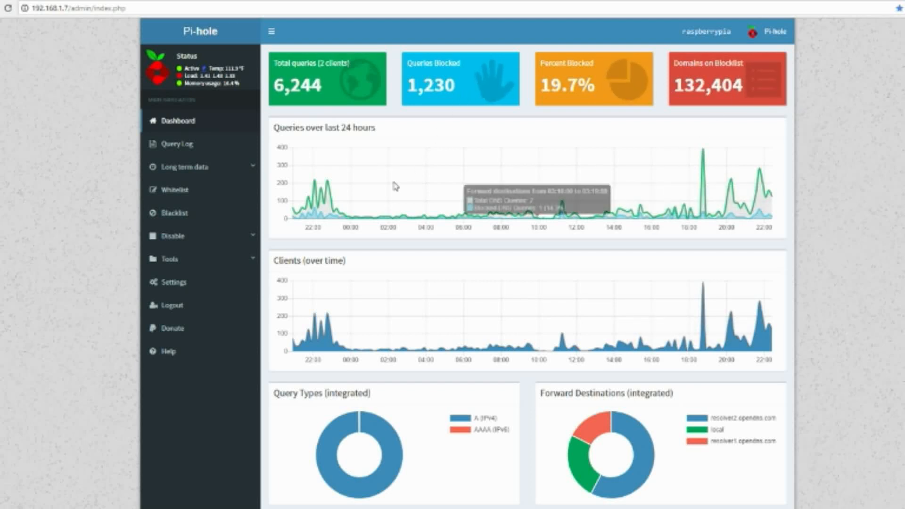
pyautogui.moveTo(446, 207)
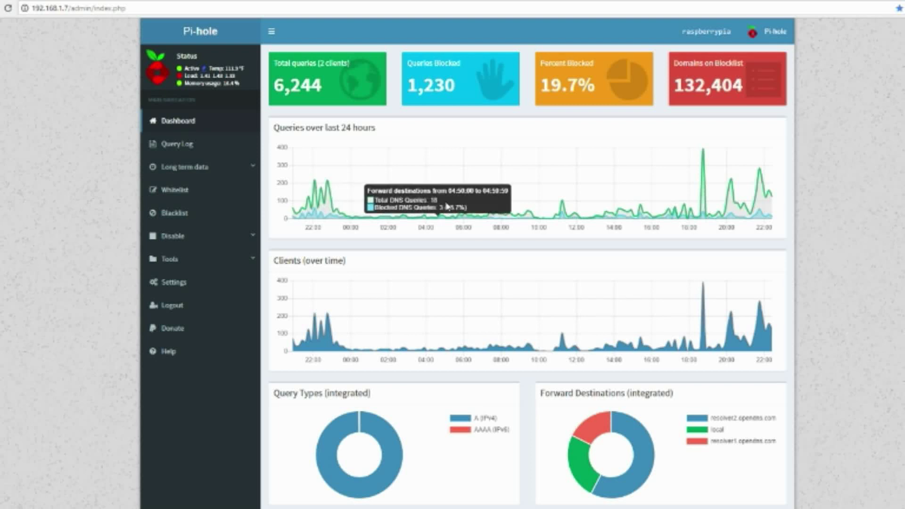
pyautogui.moveTo(204, 351)
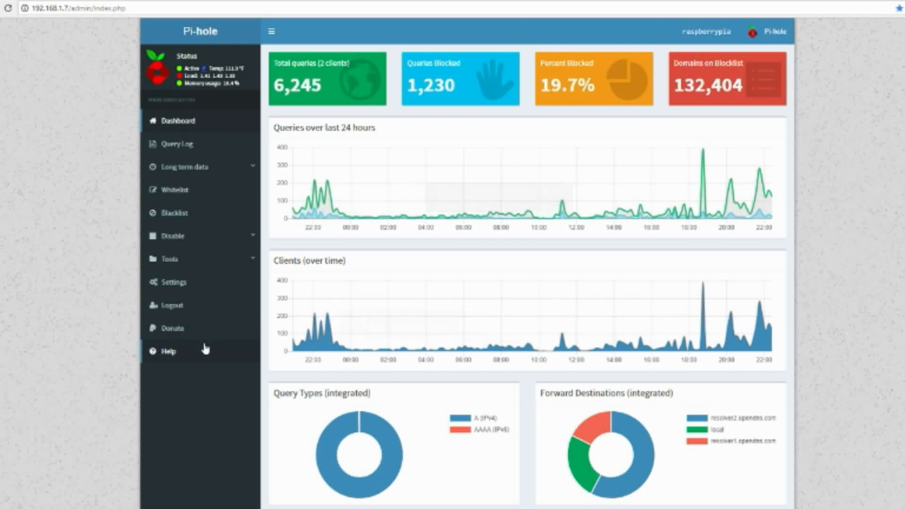
pyautogui.moveTo(365, 329)
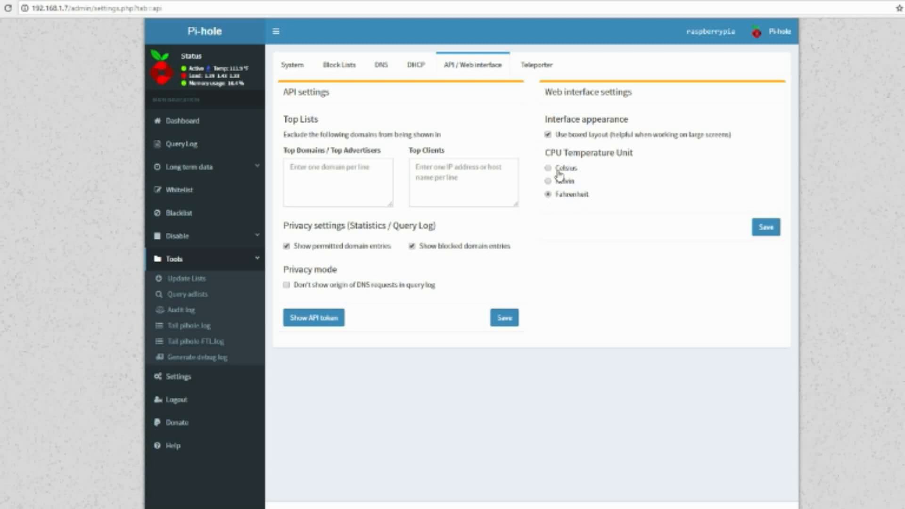
# Step: View the DHCP, DNS and Block Lists settings tabs, including the seven Gravity block lists
pyautogui.click(411, 65)
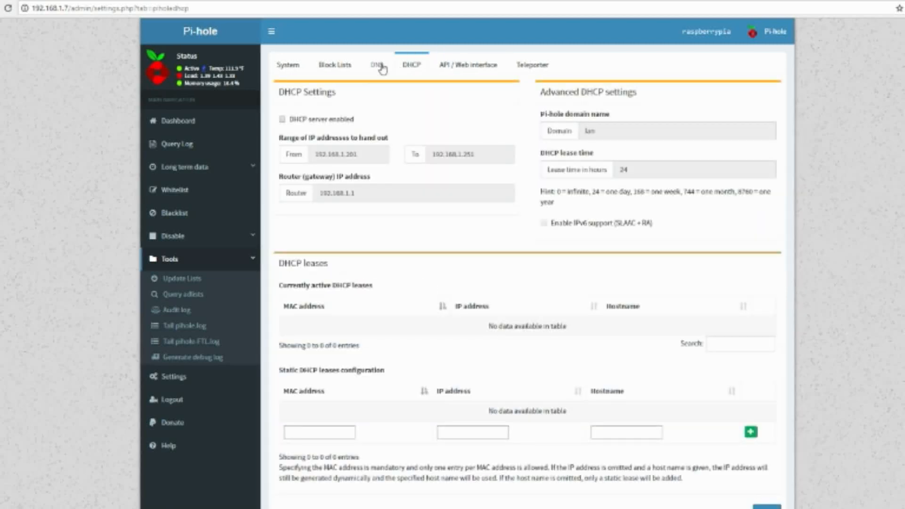
pyautogui.click(378, 65)
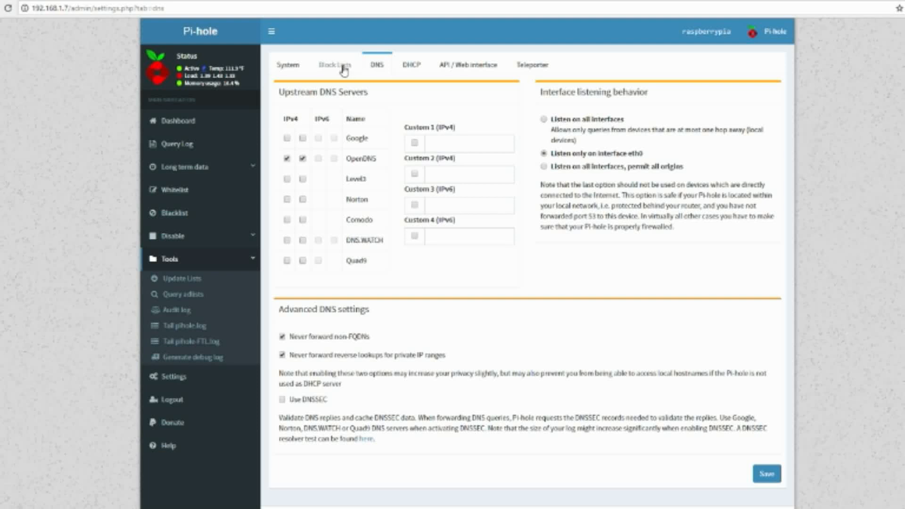
pyautogui.click(336, 64)
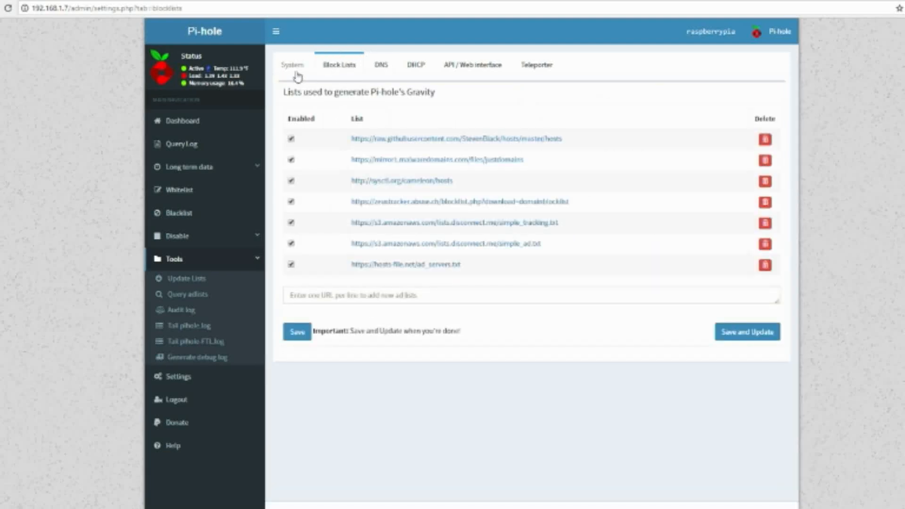
pyautogui.moveTo(296, 71)
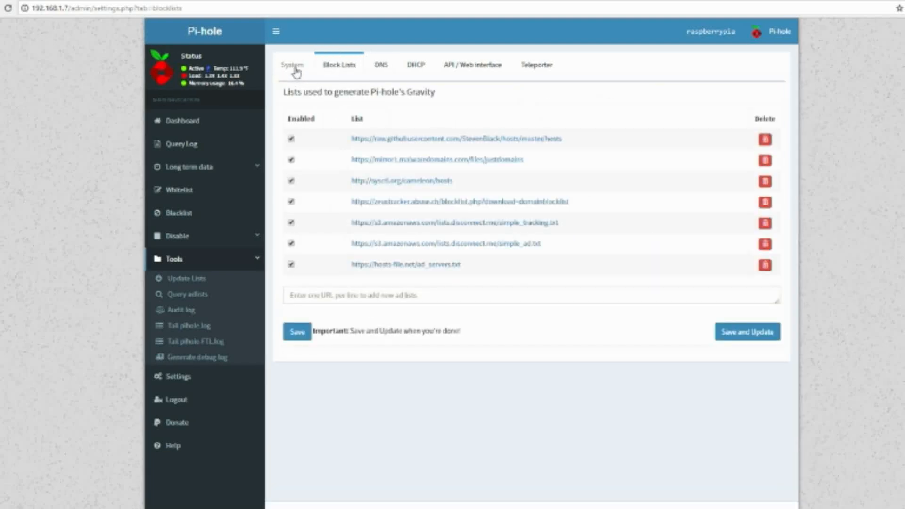
pyautogui.moveTo(296, 71)
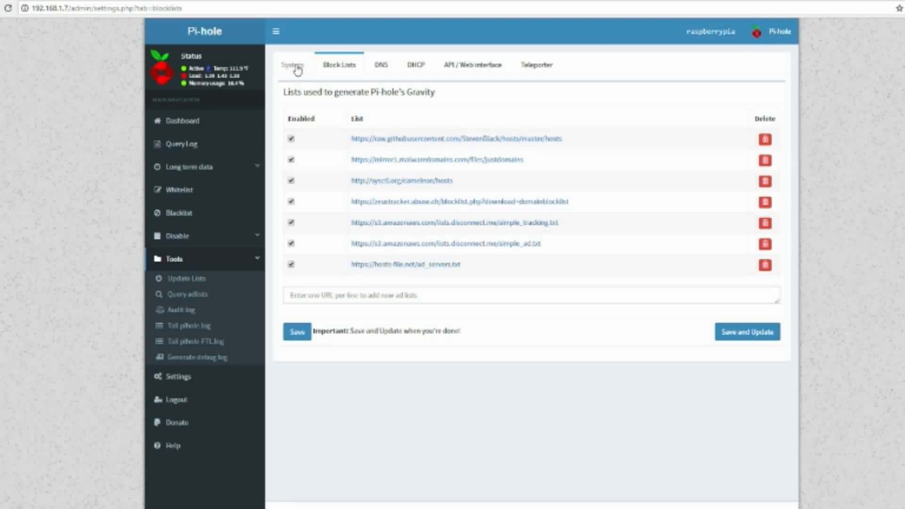
pyautogui.click(292, 64)
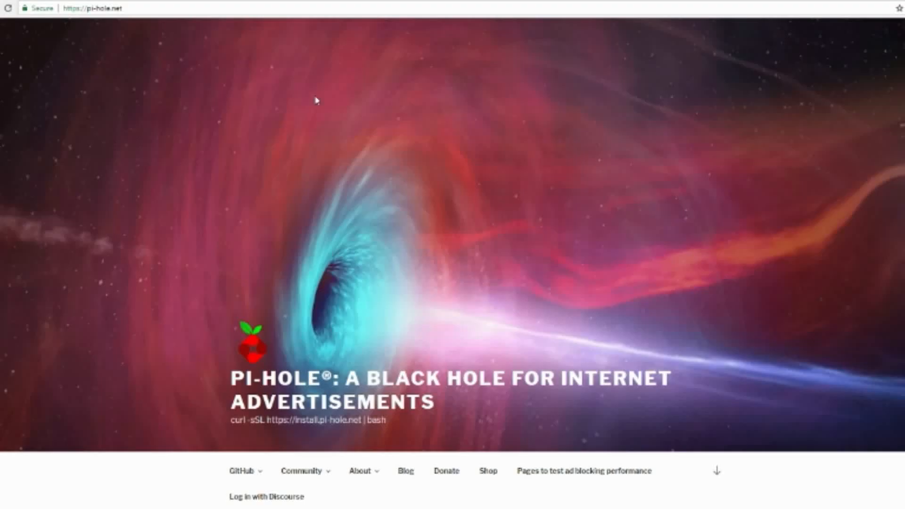
# Step: Scroll pi-hole.net past the statistics feature to the API example output and endpoint list
pyautogui.scroll(-3)
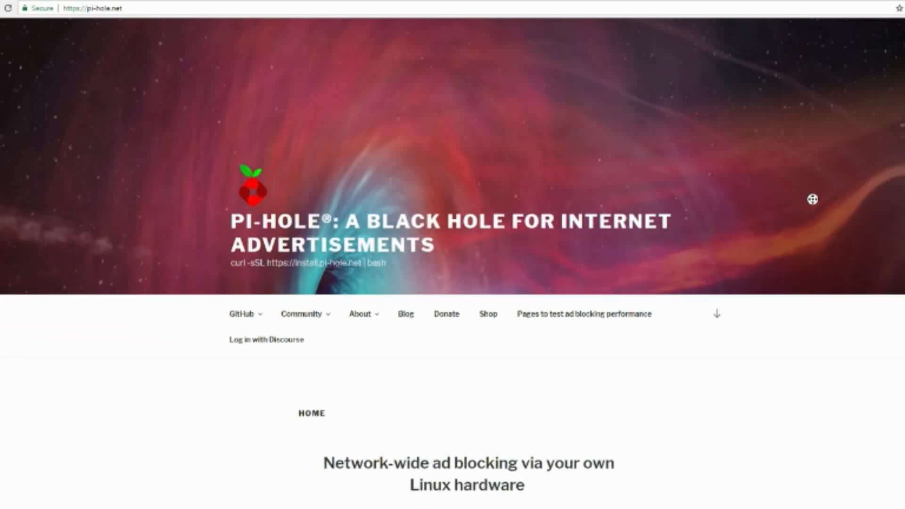
pyautogui.moveTo(811, 311)
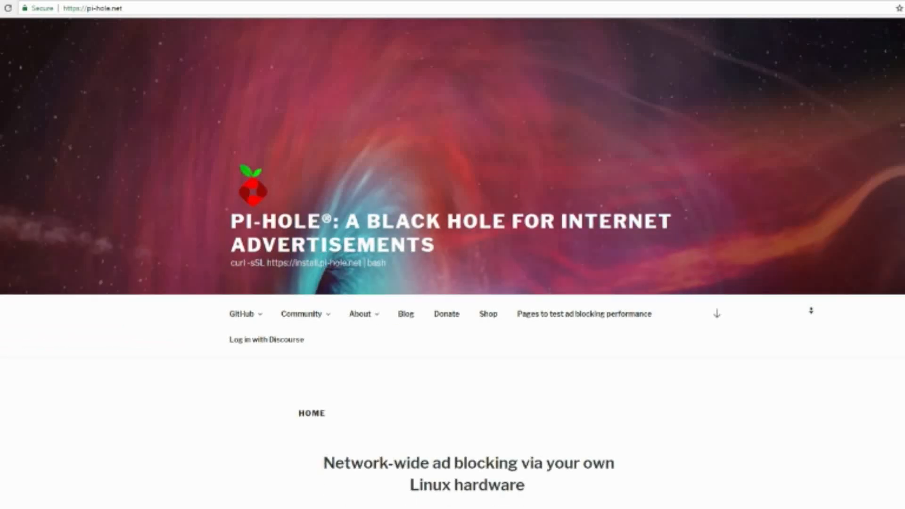
pyautogui.scroll(-3)
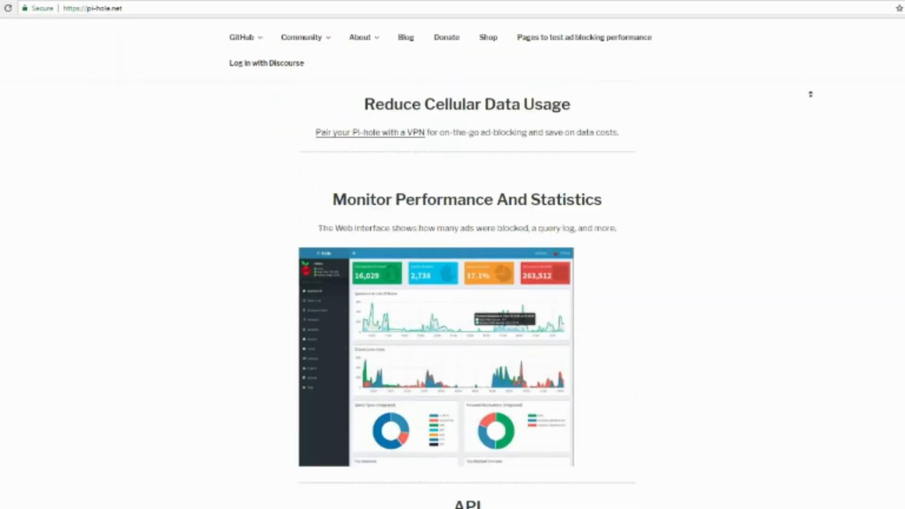
pyautogui.scroll(-3)
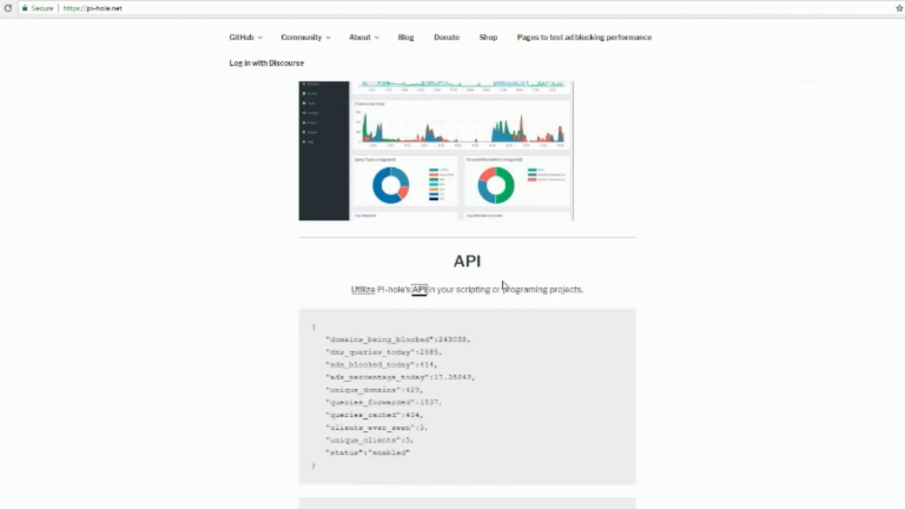
pyautogui.scroll(-3)
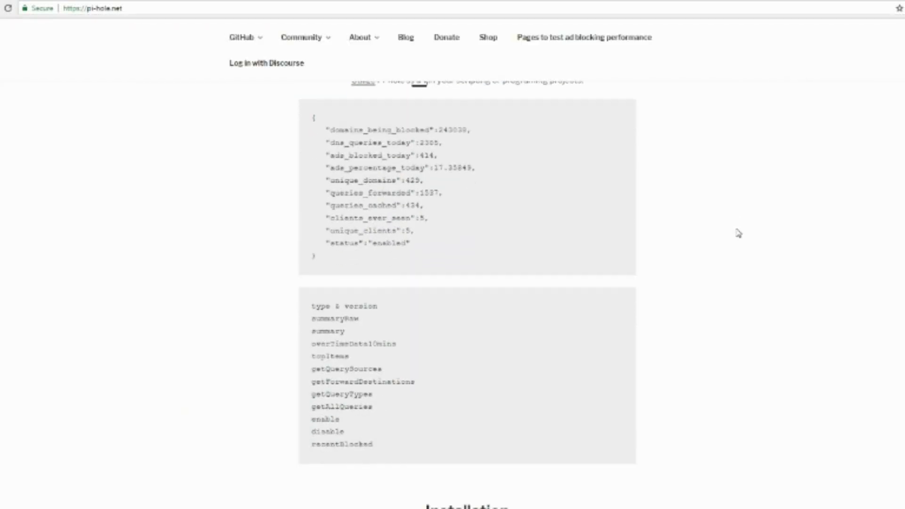